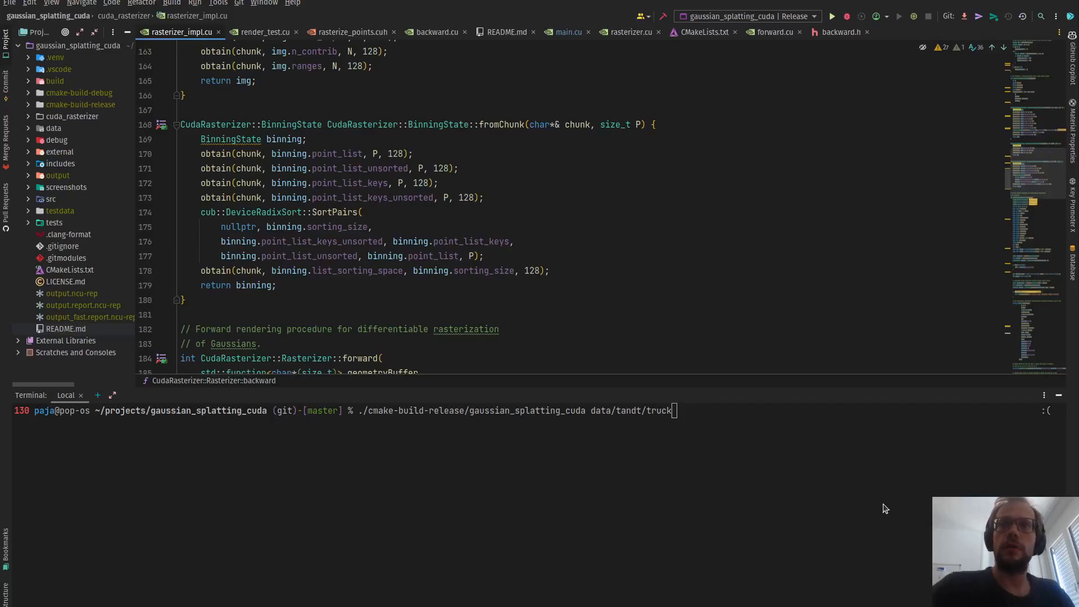
mouse_move(820, 479)
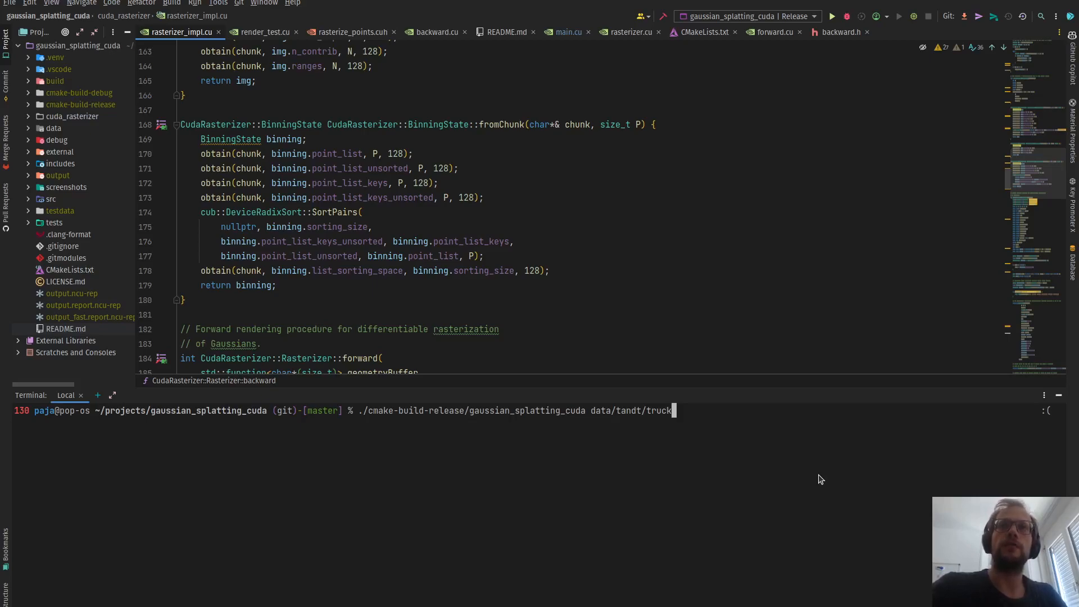
Start training on the truck scene and scroll the renderBackwardsCUDA report's optimization opportunities.
key("Return")
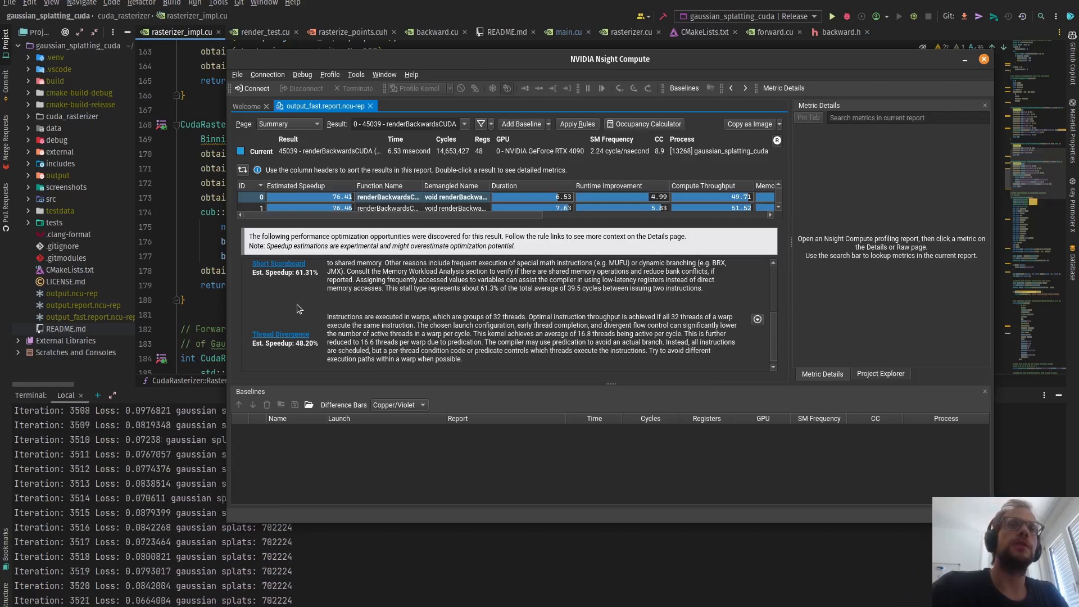
scroll("up", 3)
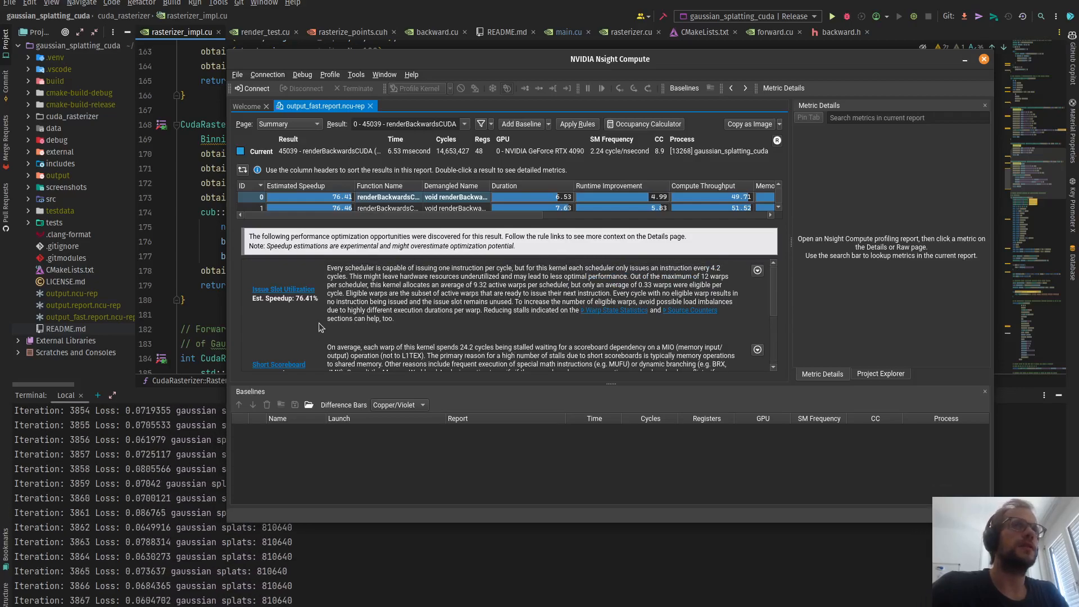
scroll("down", 3)
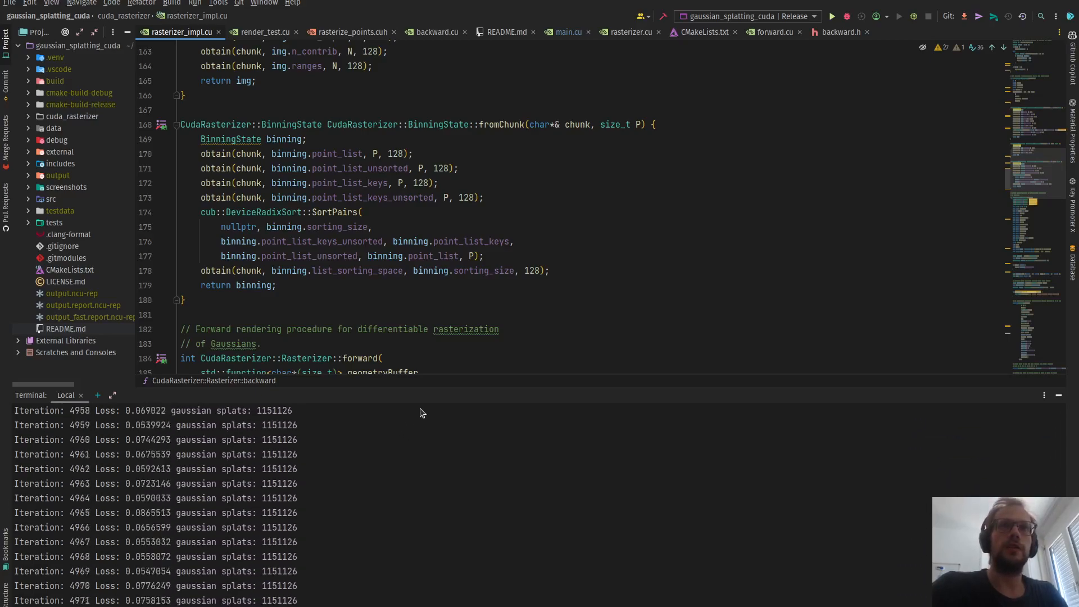
mouse_move(478, 479)
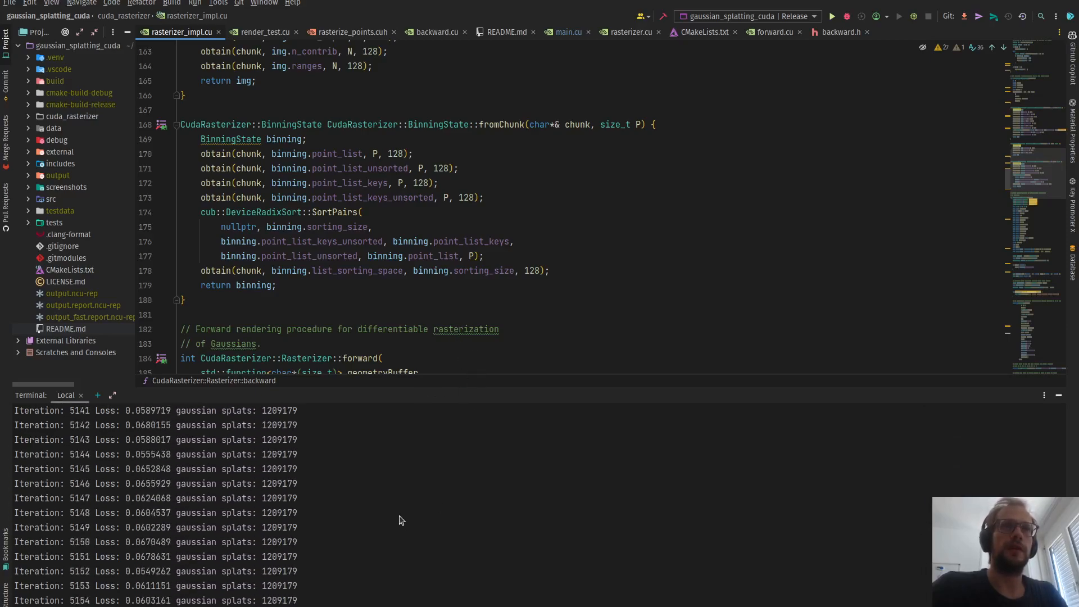
mouse_move(411, 517)
type("../gaussian-splatting/SIBR_viewers/install/bin/SIBR_gaussianViewer_app -m output")
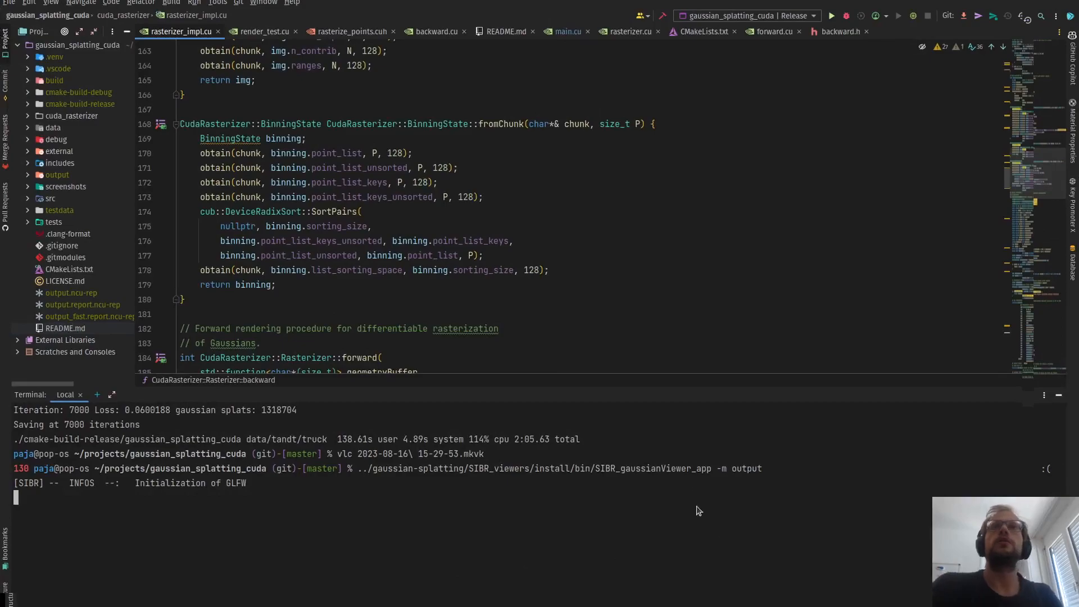
mouse_move(714, 419)
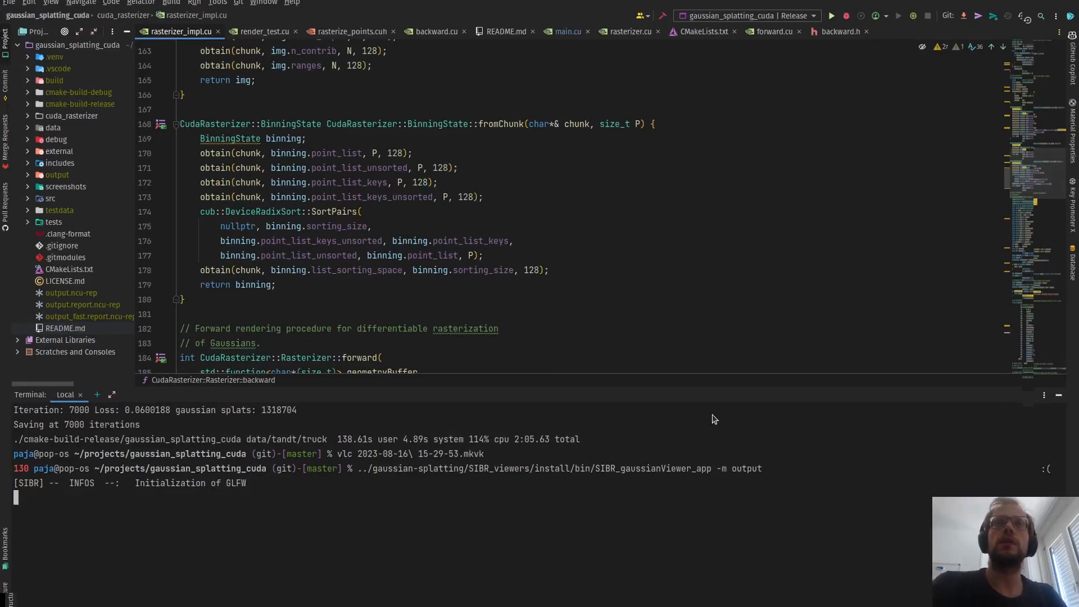
mouse_move(748, 347)
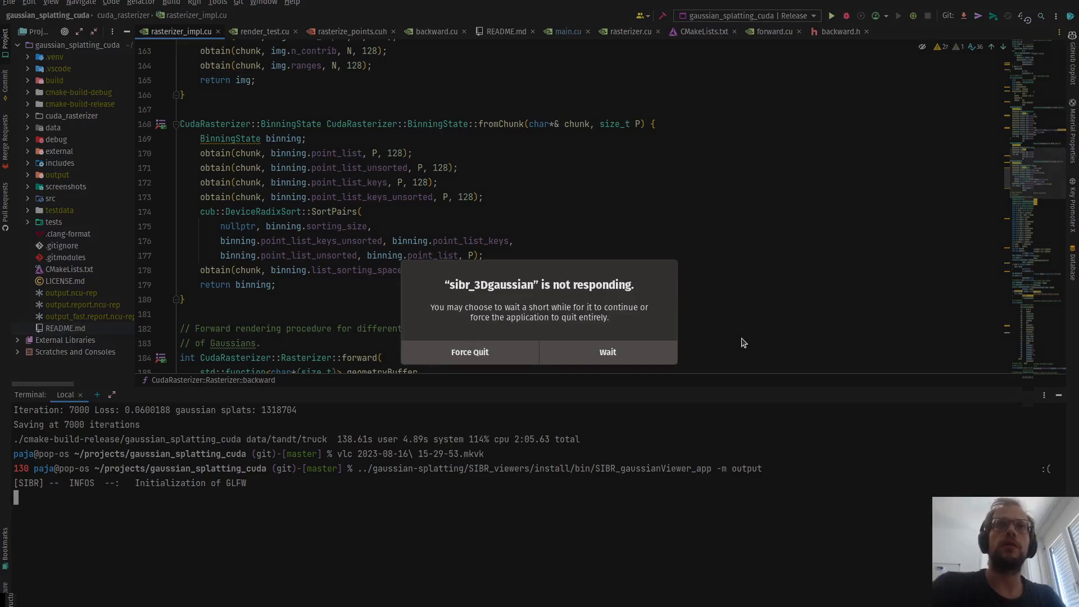
mouse_move(498, 528)
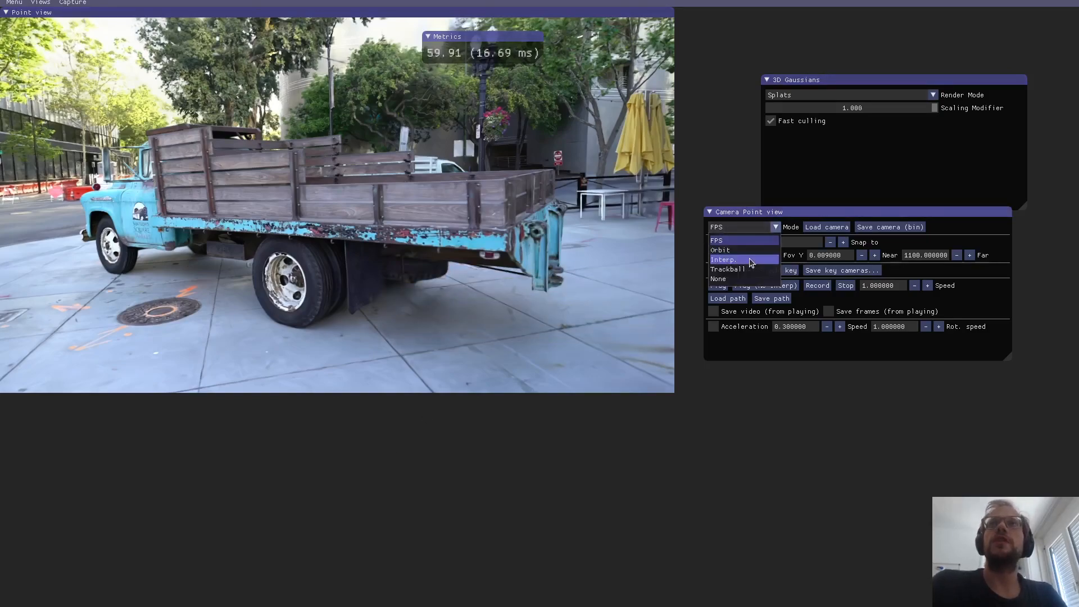
Set the Camera Point view Mode dropdown to Interp.
left_click(724, 260)
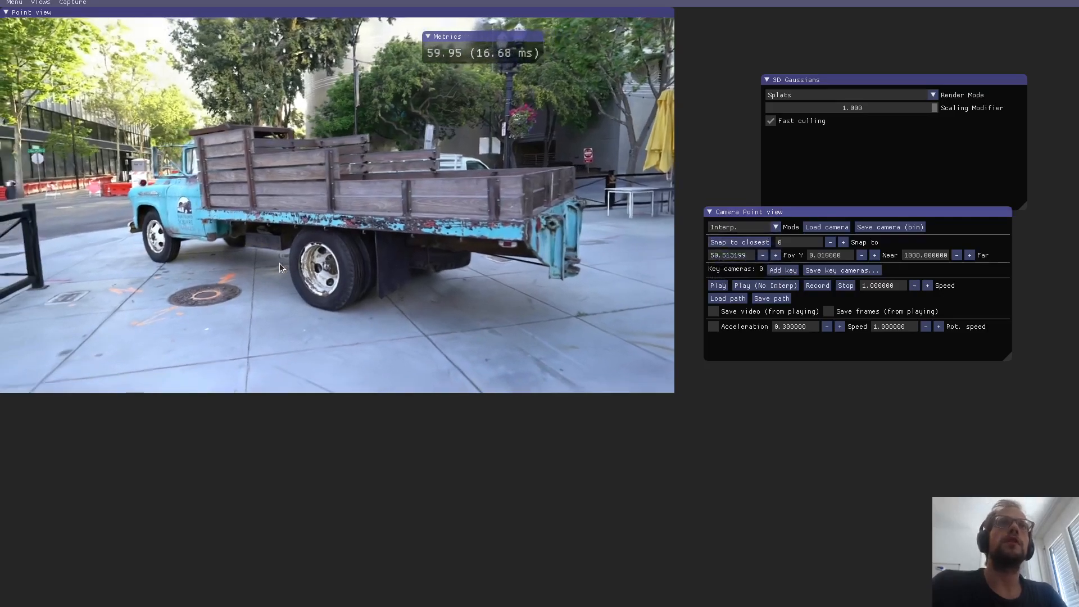